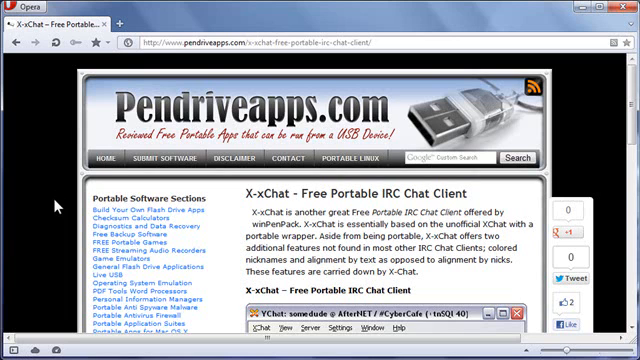
# Search the XChat article for 'irc' and browse the Portable Software sidebar categories.
pyautogui.scroll(-3)
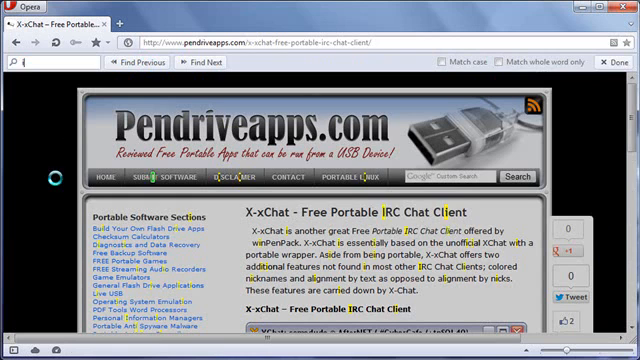
pyautogui.write('irc')
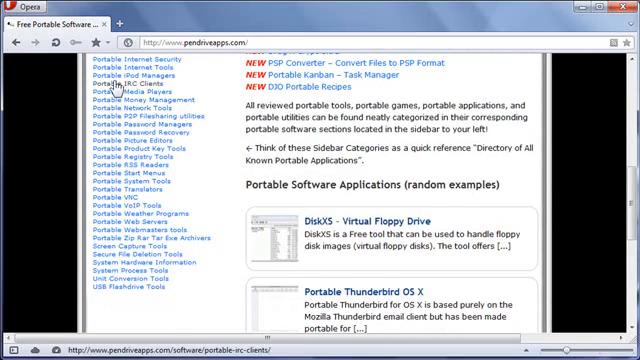
pyautogui.scroll(3)
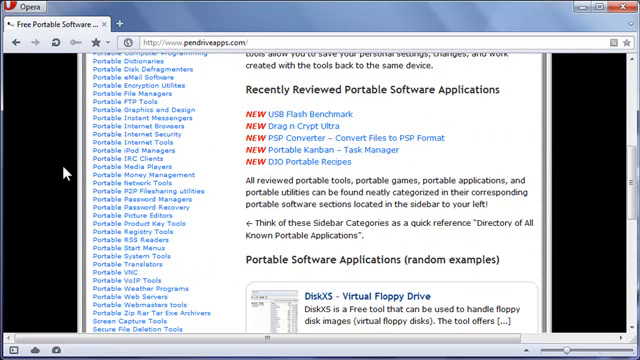
pyautogui.moveTo(106, 168)
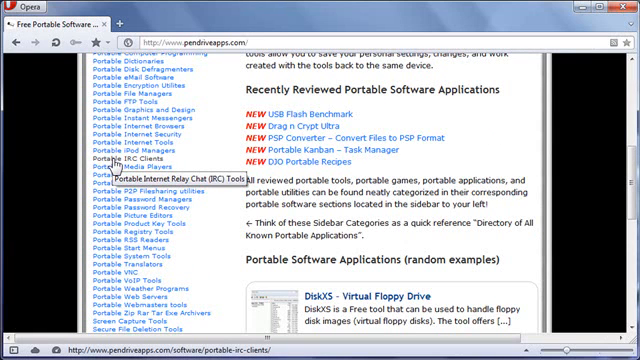
# Browse the Portable IRC Tools category to XChat and get the latest XChat 2 installer.
pyautogui.click(136, 152)
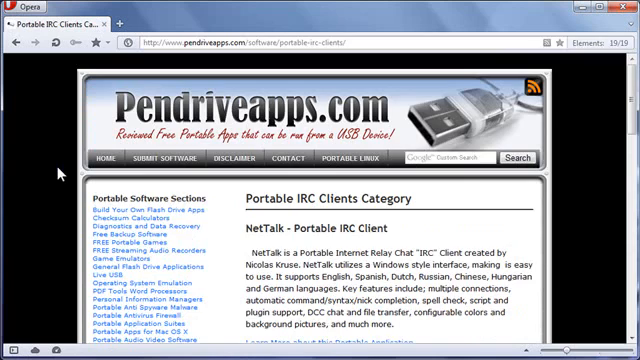
pyautogui.scroll(-3)
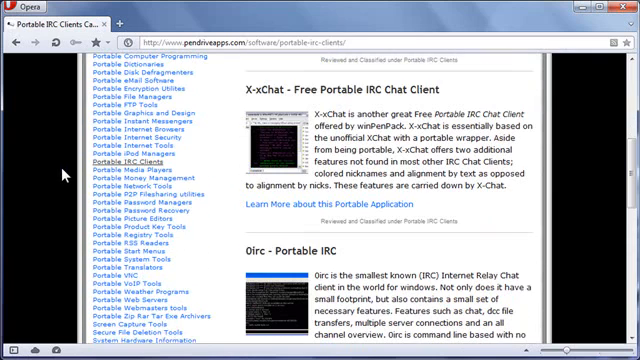
pyautogui.moveTo(320, 82)
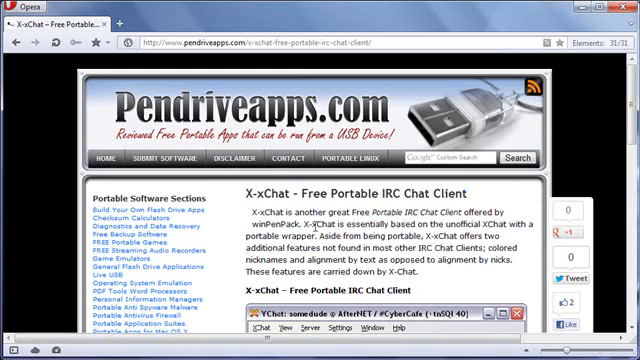
pyautogui.scroll(-3)
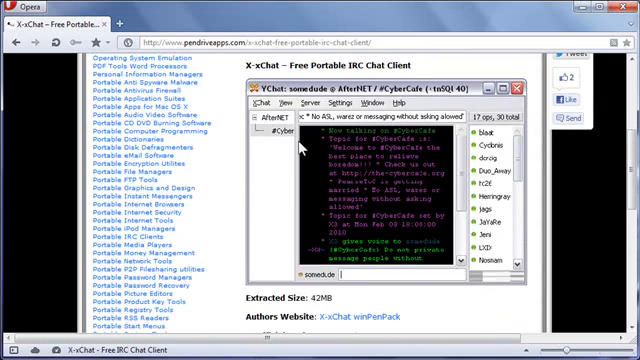
pyautogui.scroll(-3)
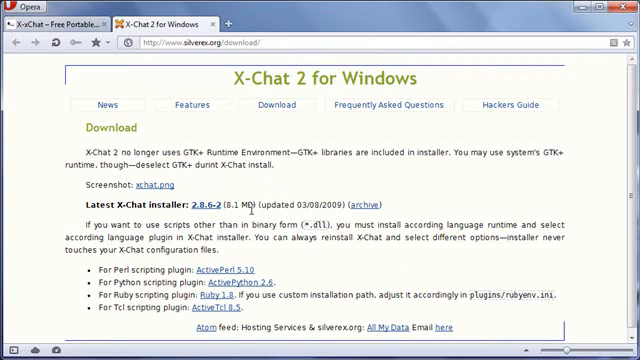
pyautogui.click(10, 352)
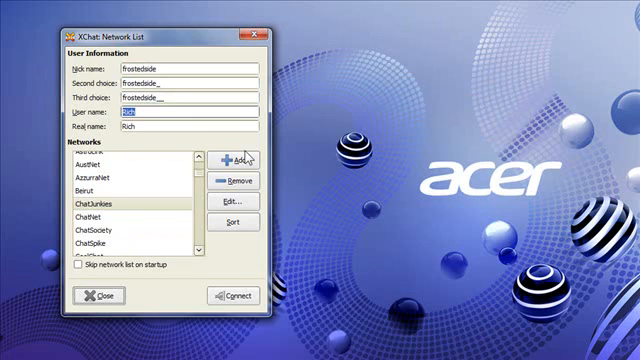
# Enter the nickname 'frosted' and connect to the DALnet network.
pyautogui.write('frostedside')
pyautogui.write('da')
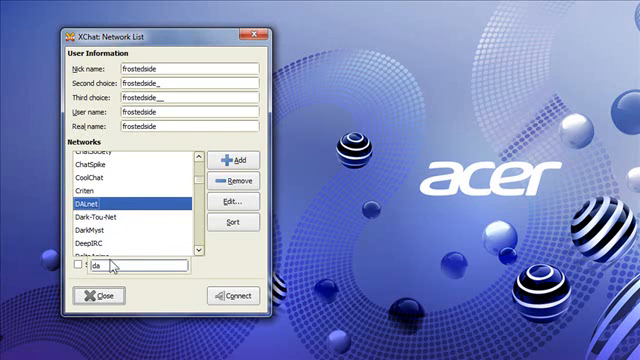
pyautogui.click(84, 188)
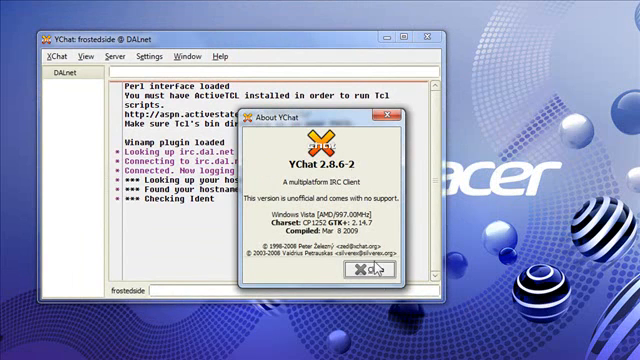
# Dismiss the About XChat window and the connection prompt without joining a channel.
pyautogui.click(364, 272)
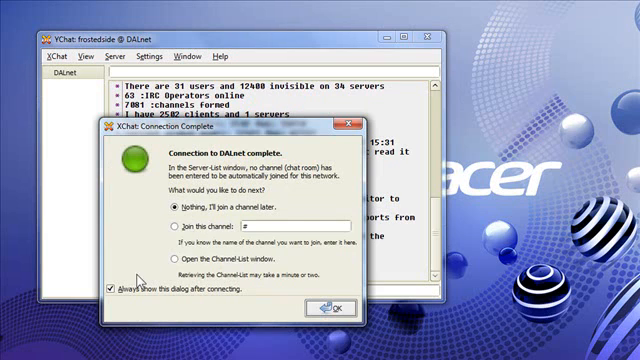
pyautogui.click(336, 306)
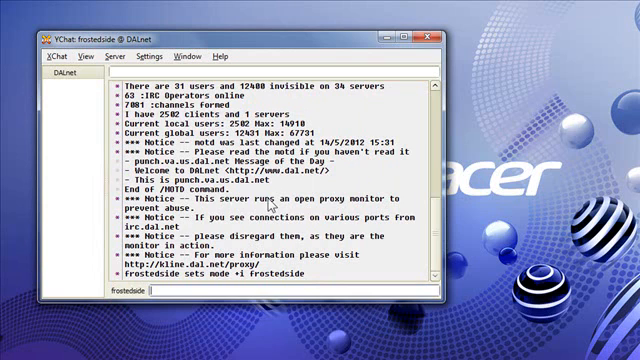
pyautogui.moveTo(92, 56)
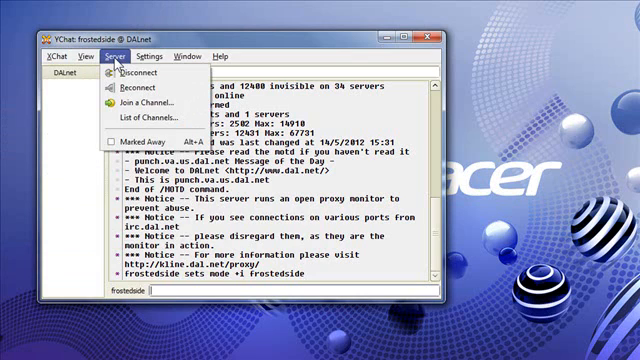
pyautogui.click(142, 112)
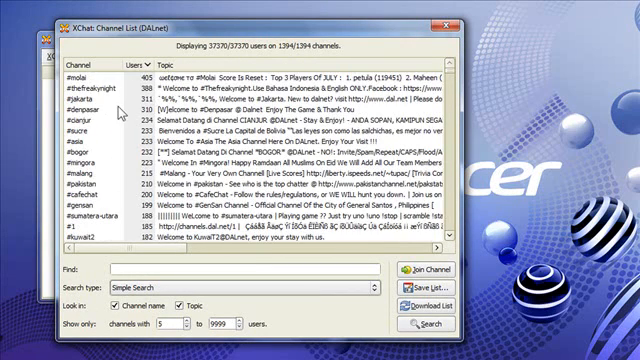
pyautogui.scroll(-3)
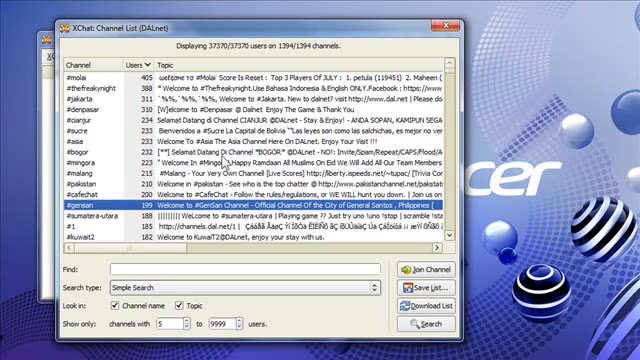
pyautogui.scroll(-3)
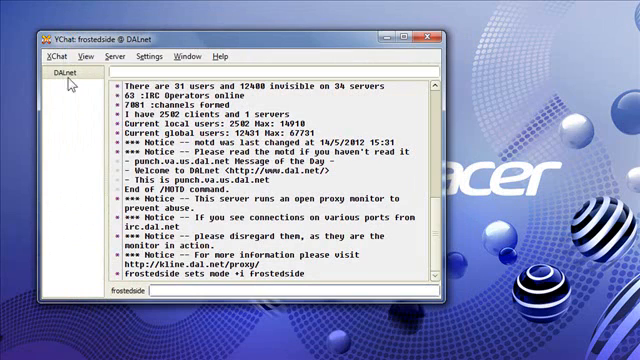
# Disconnect from DALnet via the Server menu.
pyautogui.click(56, 56)
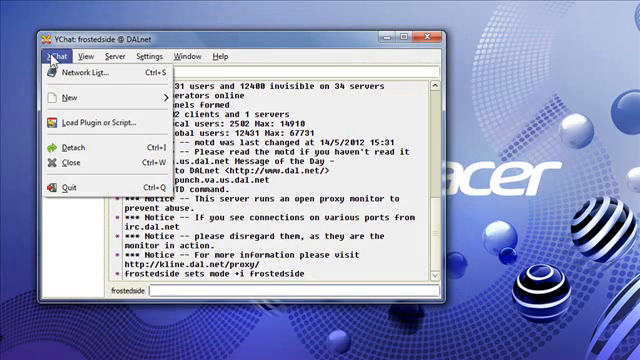
pyautogui.click(128, 56)
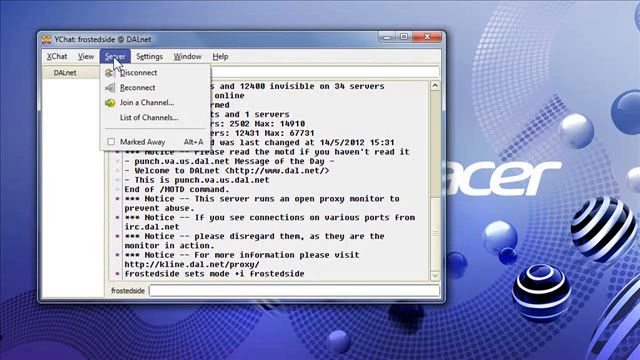
pyautogui.click(128, 72)
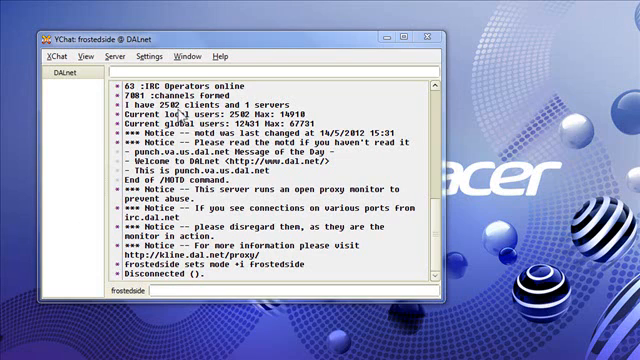
# Connect to Freenode with the command '/server irc.freenode.net'.
pyautogui.click(120, 56)
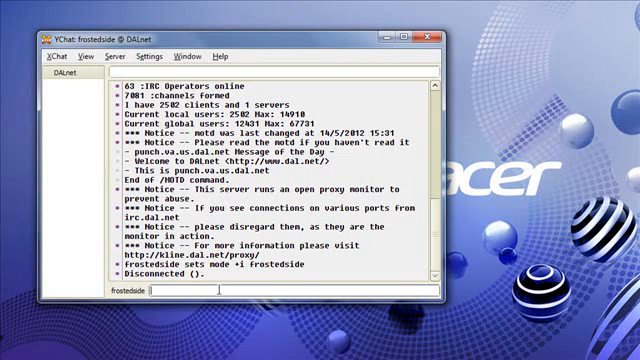
pyautogui.write('/server irc.fre')
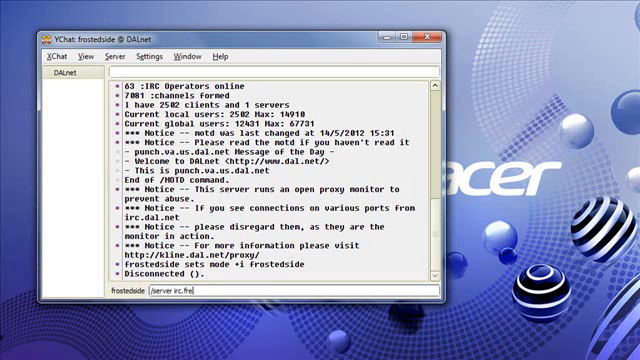
pyautogui.press('Return')
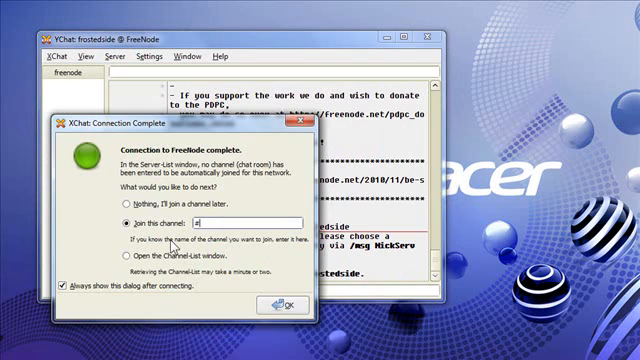
# Join the #ubuntu channel on Freenode from the connection prompt.
pyautogui.write('ubuntu')
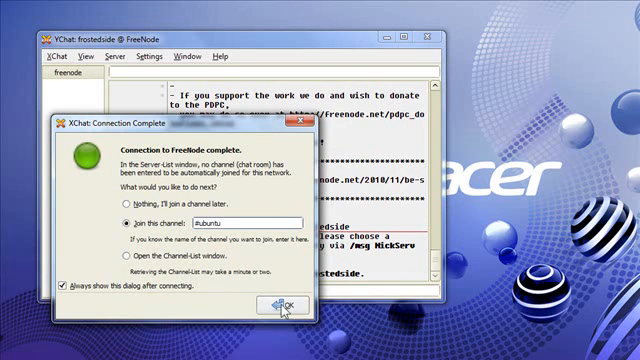
pyautogui.click(268, 304)
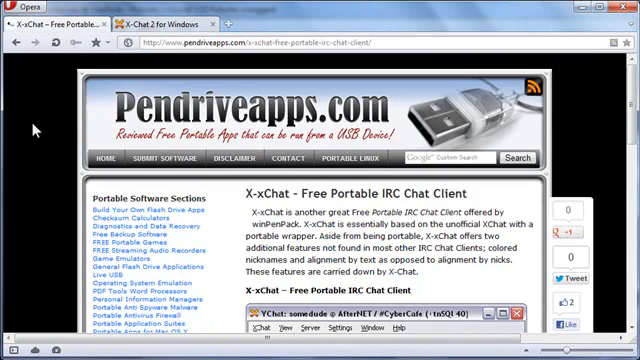
# Scroll the Portable IRC Clients page down to the XChat entry.
pyautogui.scroll(-3)
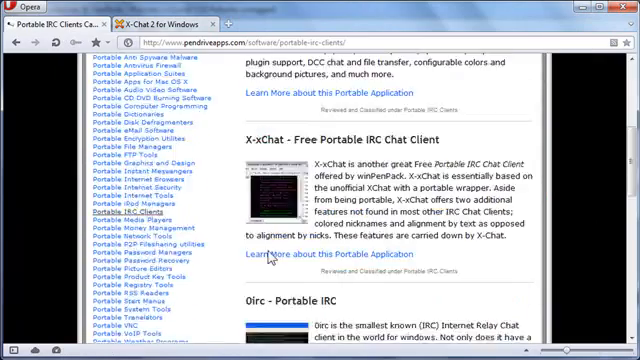
pyautogui.scroll(-3)
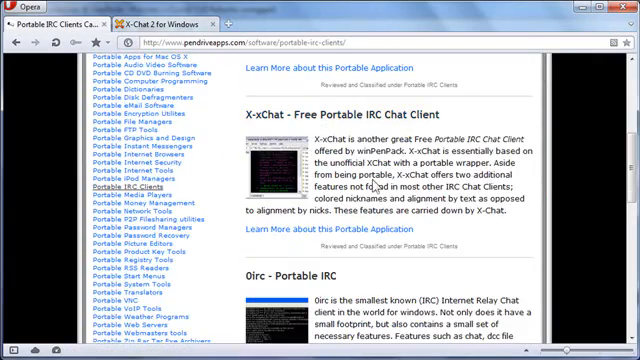